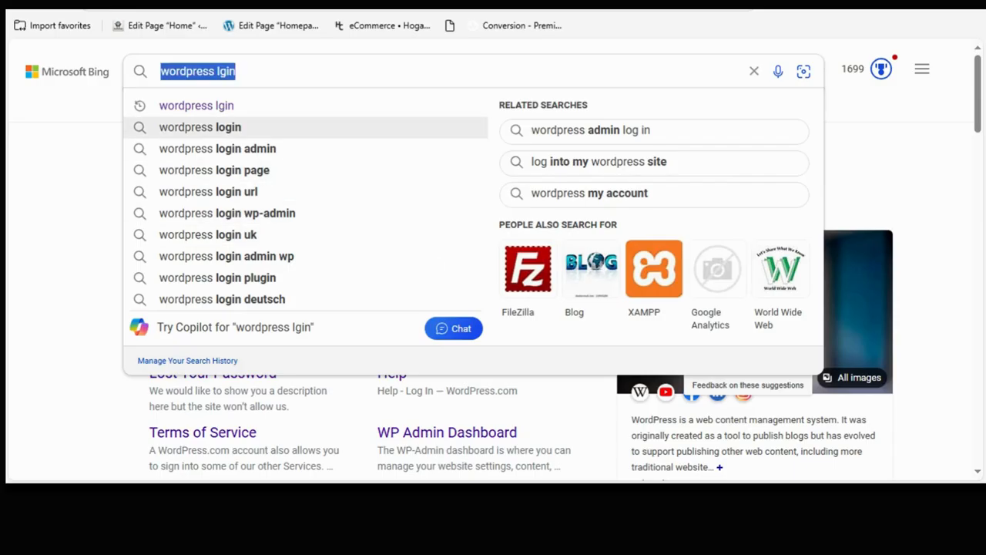
Search Bing for 'wordpress' to reach the WordPress.com home page.
type("wordpr")
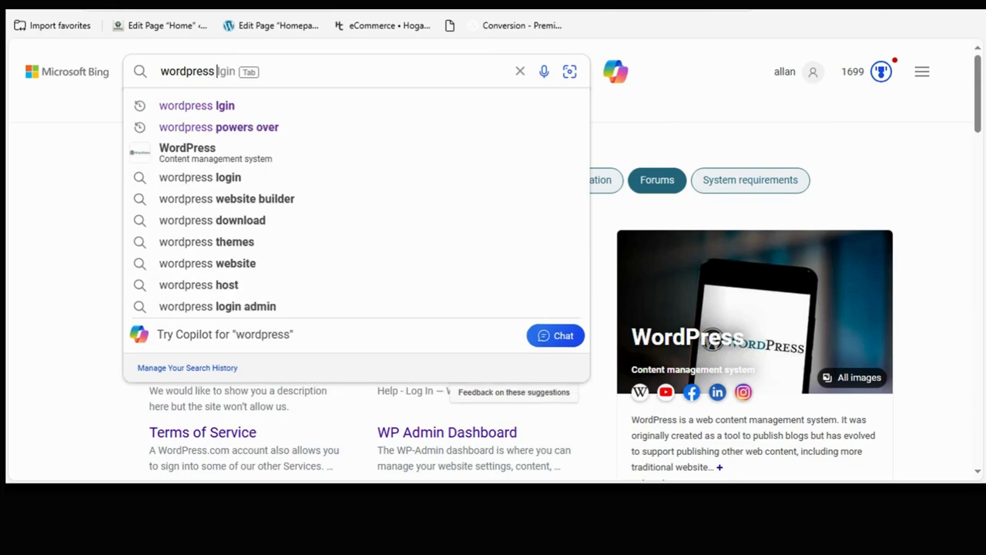
key("Enter")
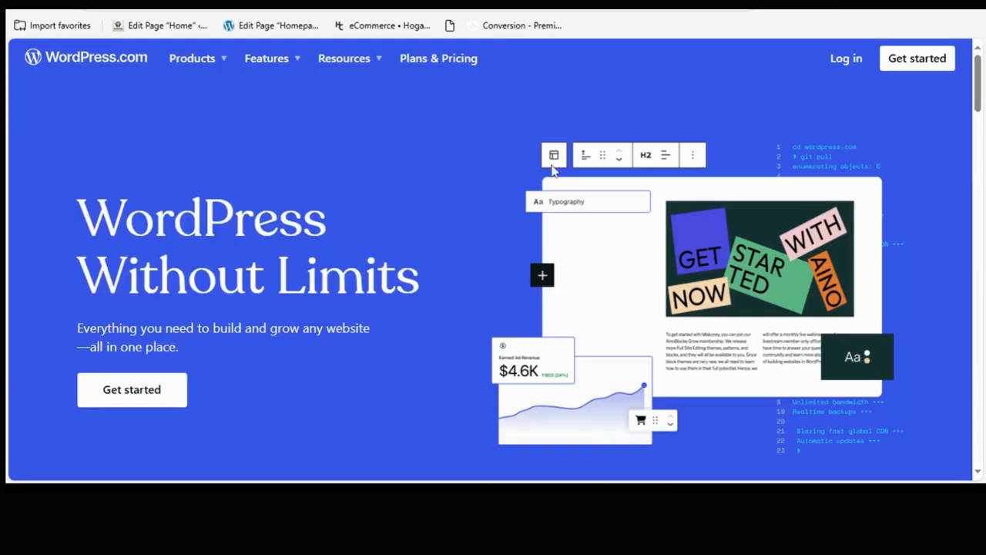
scroll("down", 3)
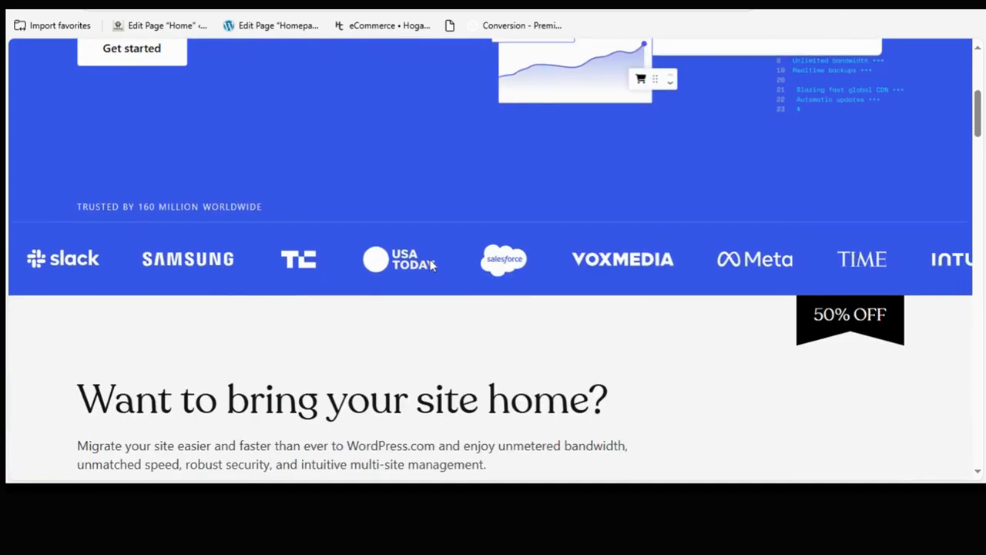
scroll("down", 3)
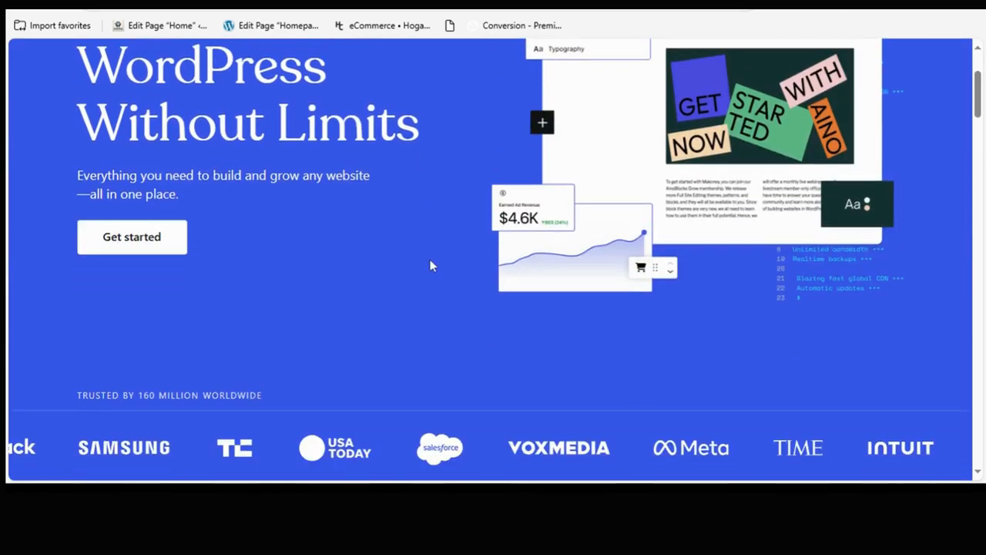
scroll("down", 3)
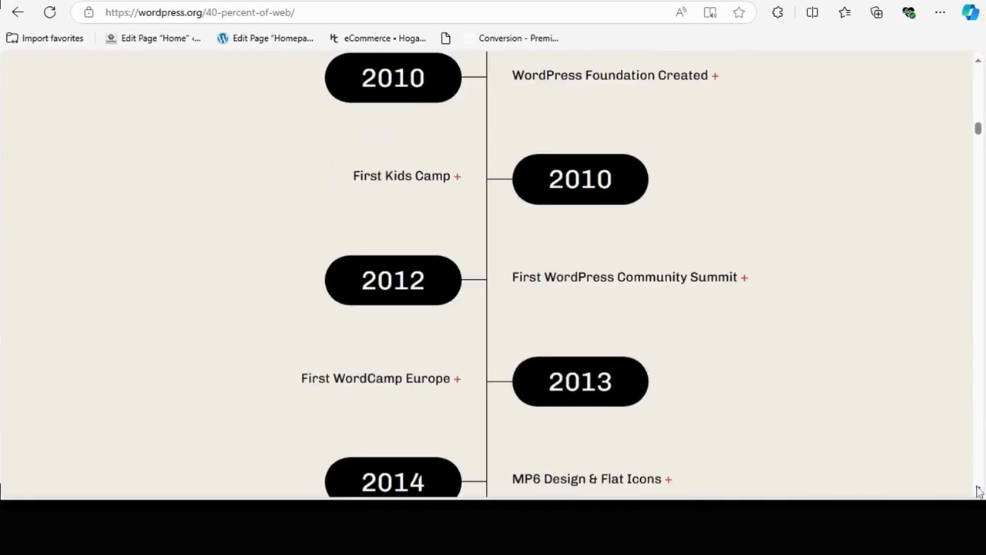
scroll("down", 3)
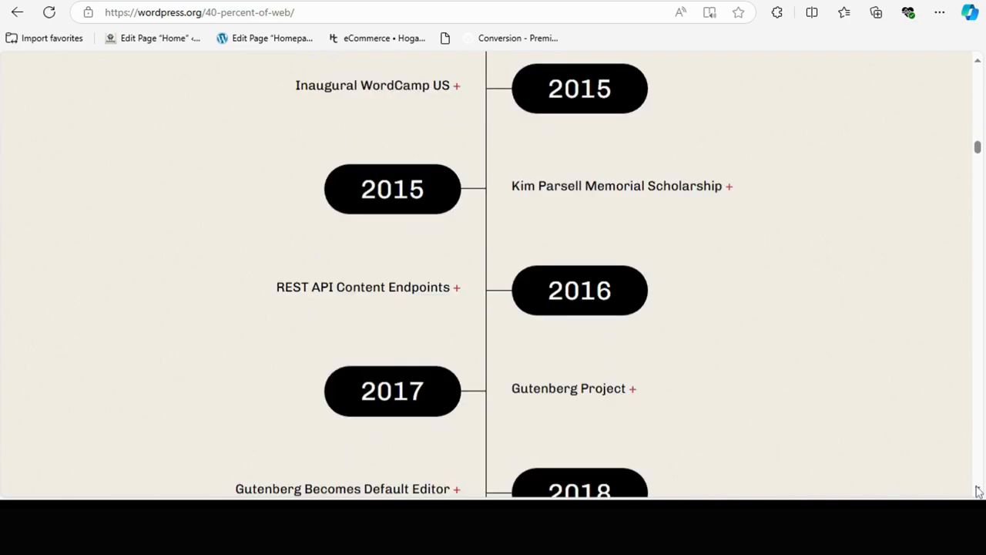
scroll("down", 3)
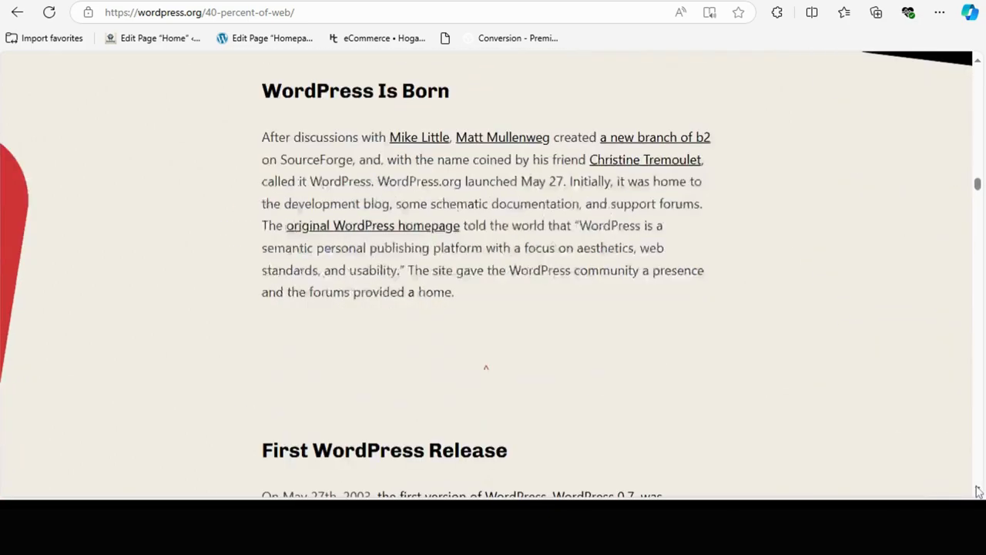
scroll("down", 3)
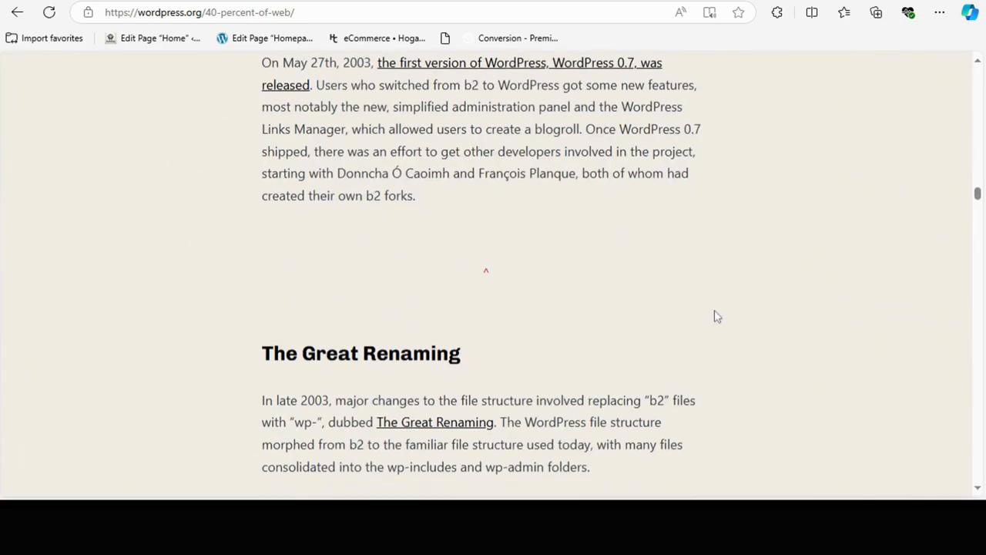
scroll("up", 3)
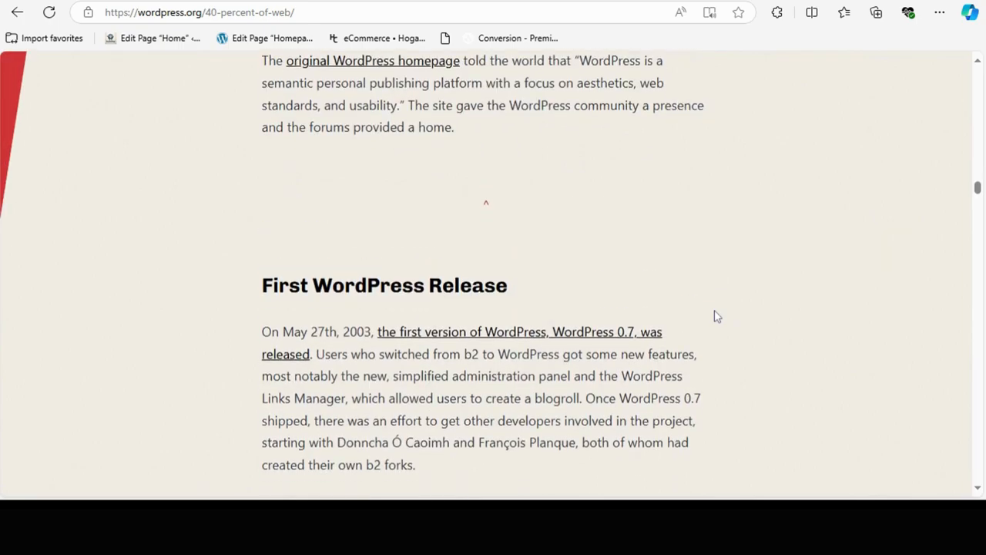
scroll("down", 3)
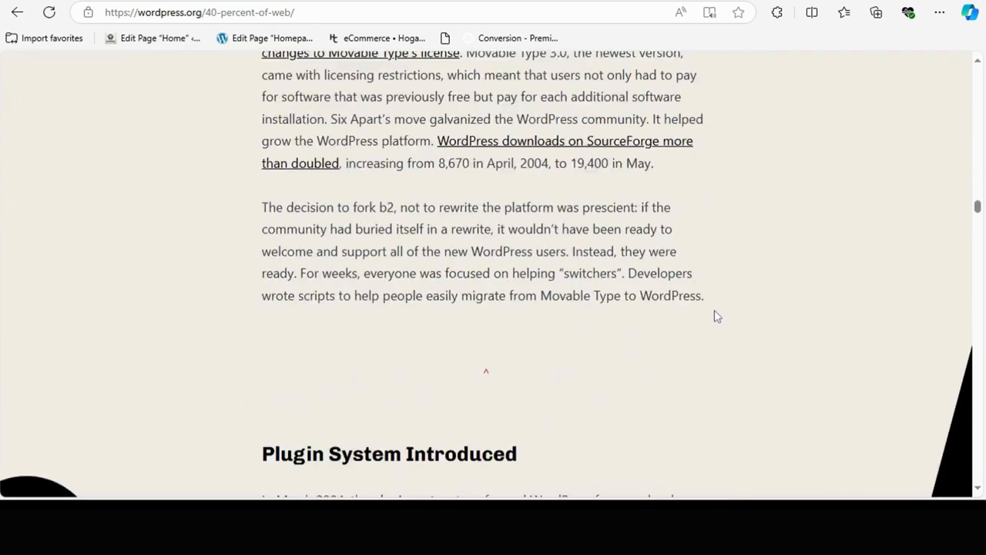
scroll("down", 3)
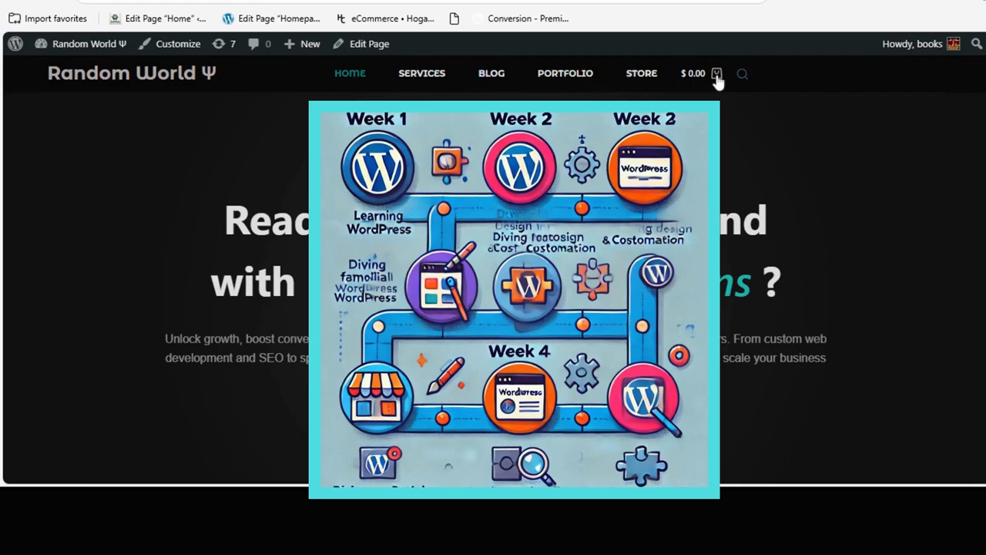
mouse_move(135, 85)
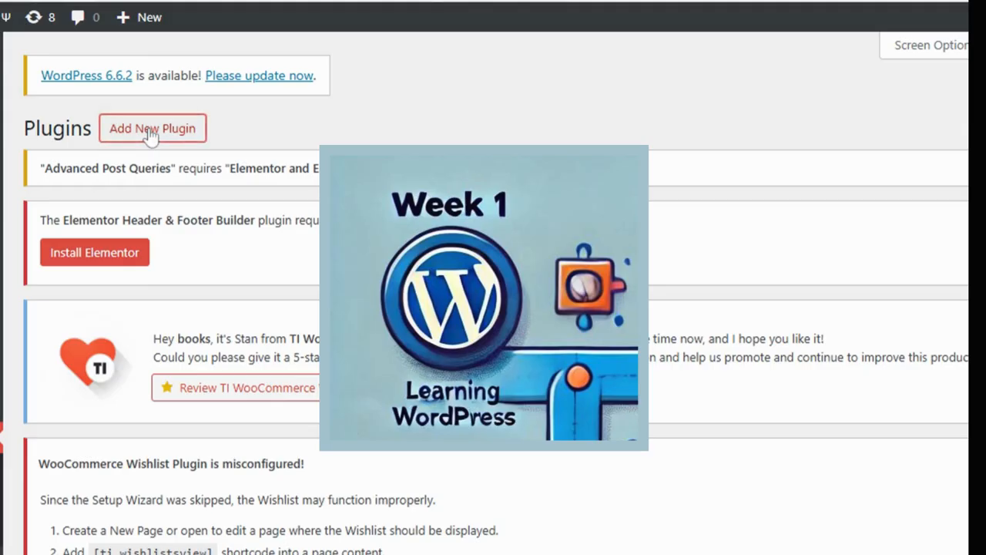
mouse_move(777, 317)
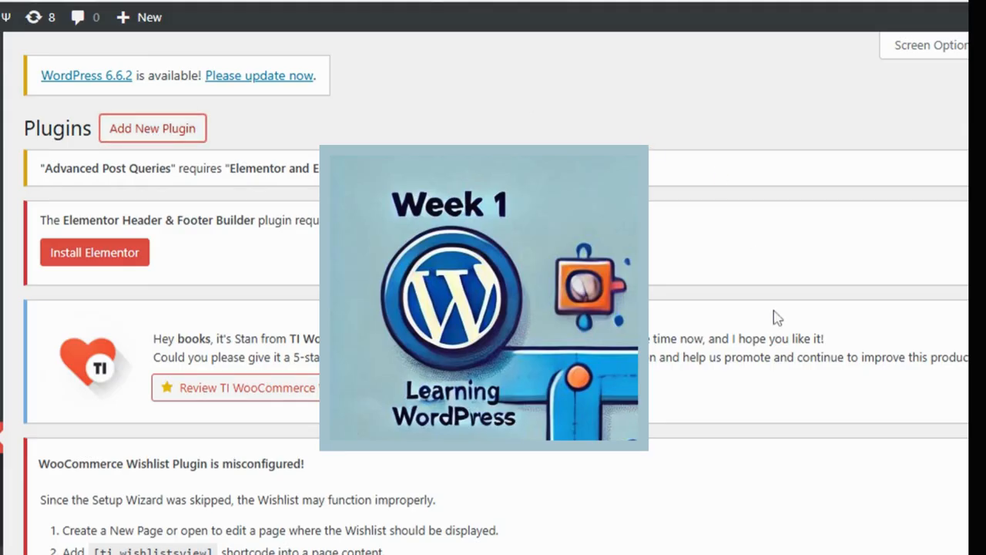
Go to Add New Plugin and start searching the directory for 'elem'.
left_click(152, 128)
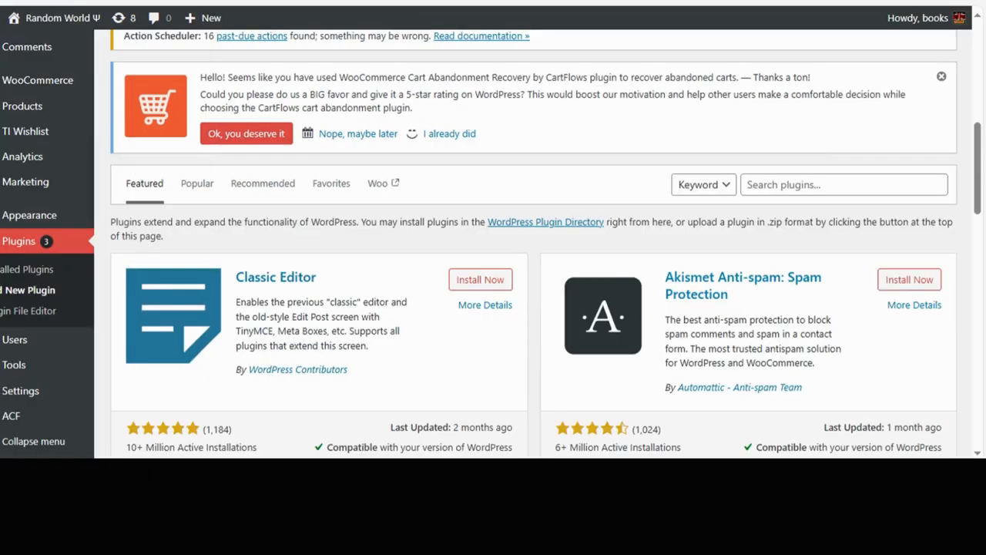
type("e")
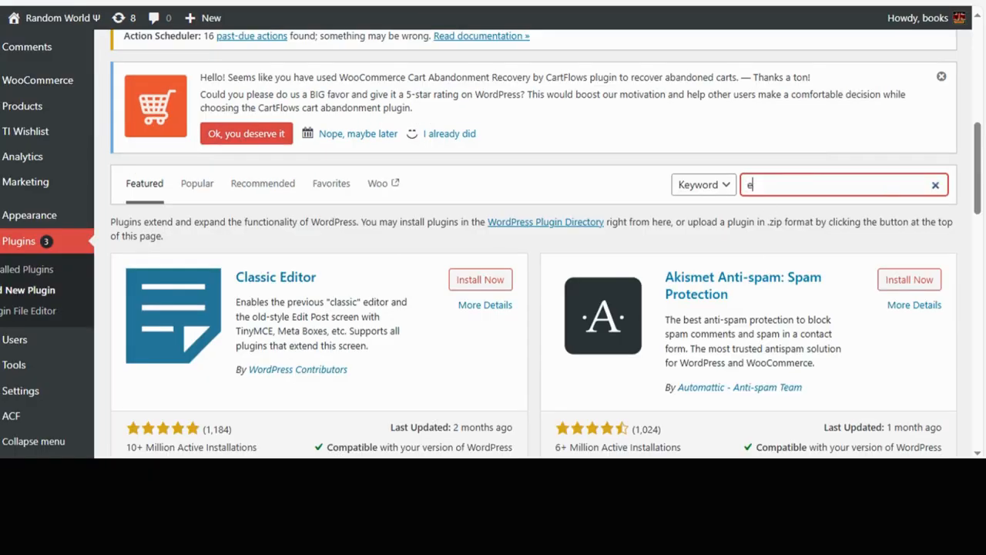
type("lem")
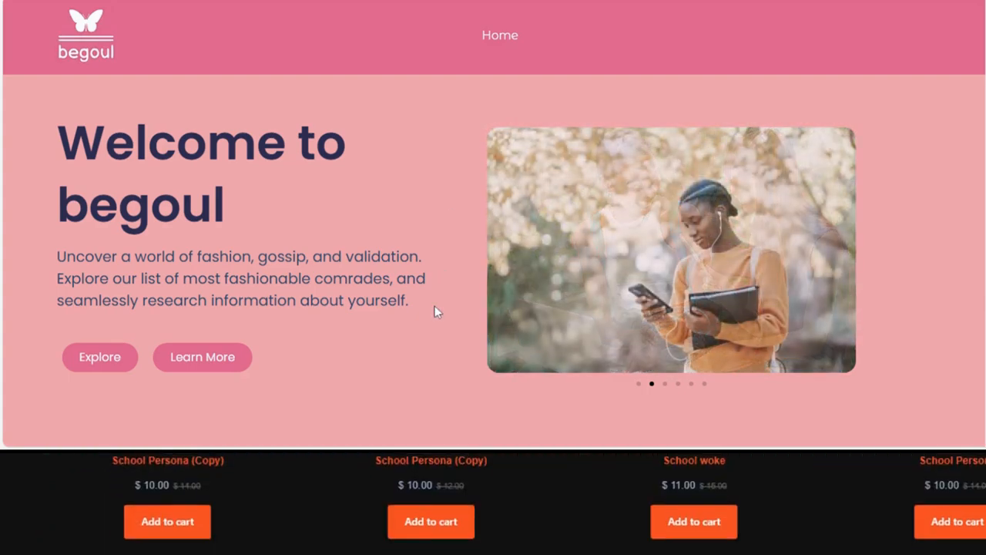
scroll("down", 3)
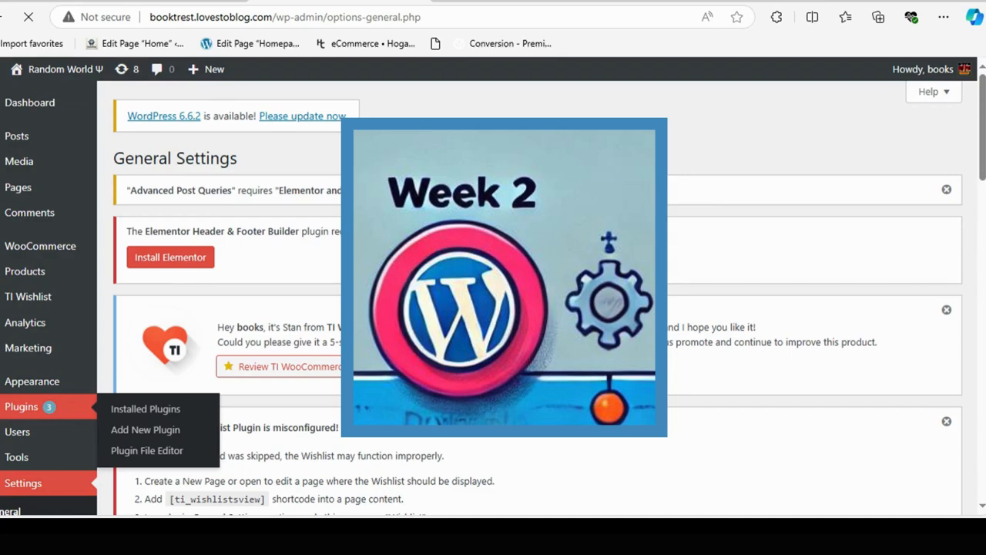
Search the installable plugins for 'elementor' so Elementor Website Builder leads the results.
left_click(144, 429)
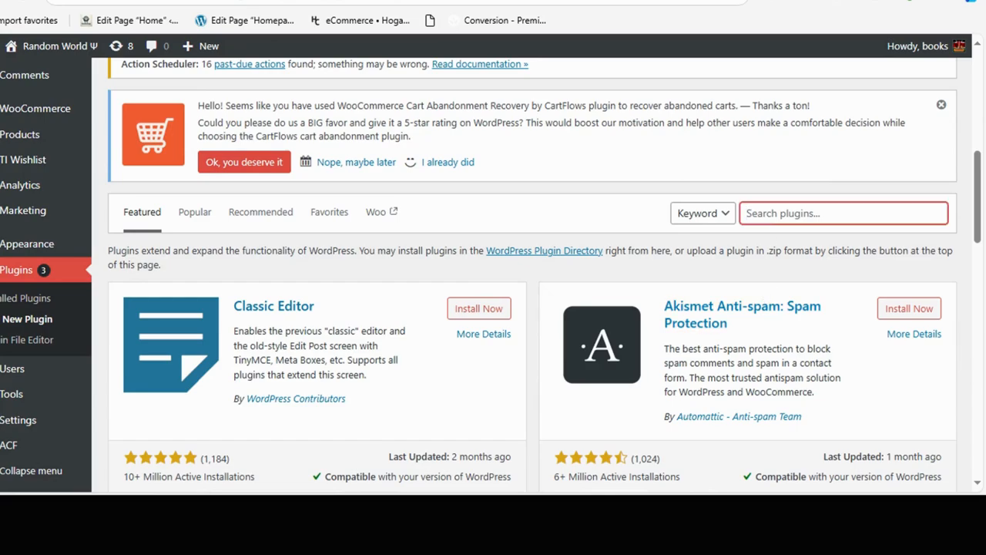
type("elementor")
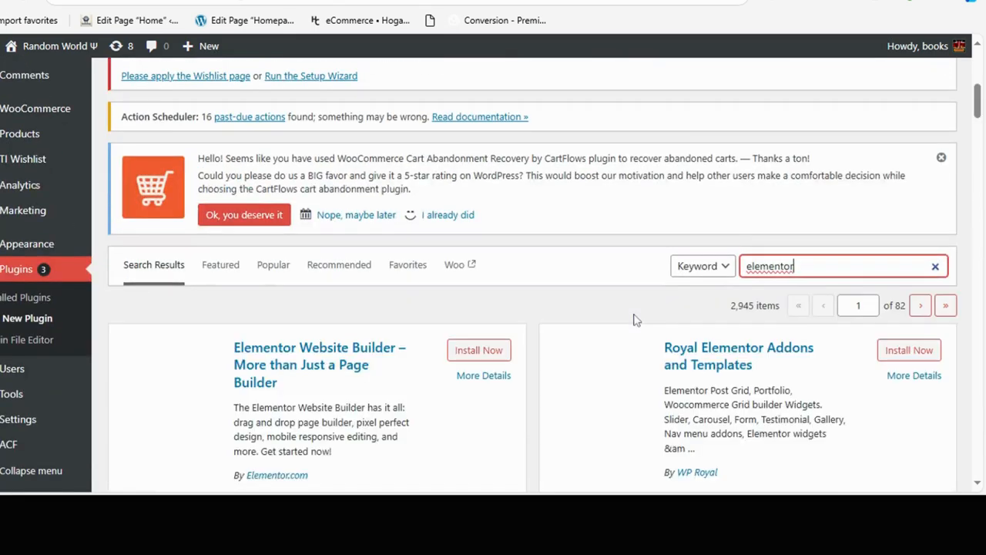
scroll("down", 3)
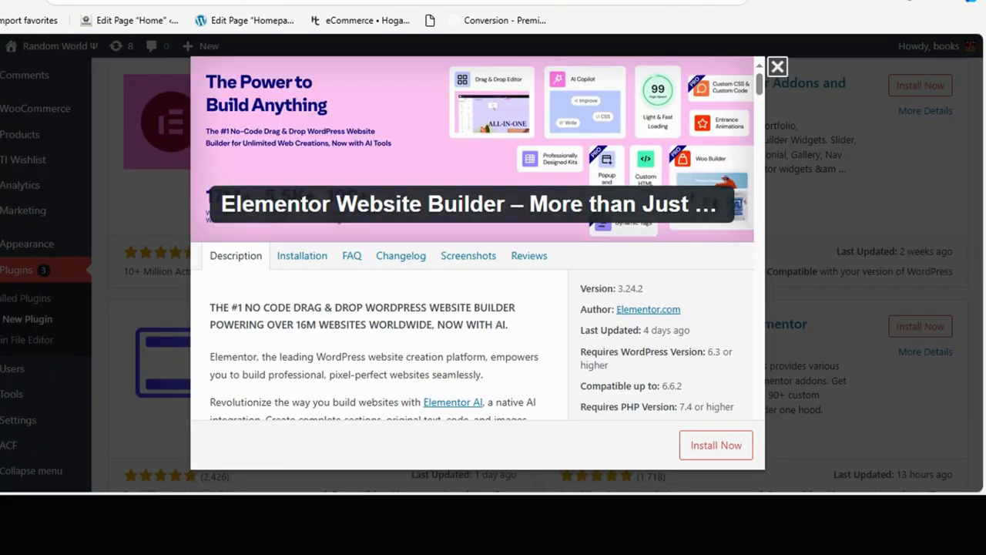
Read the Elementor More Details description down to the Join a Global Community section.
scroll("down", 3)
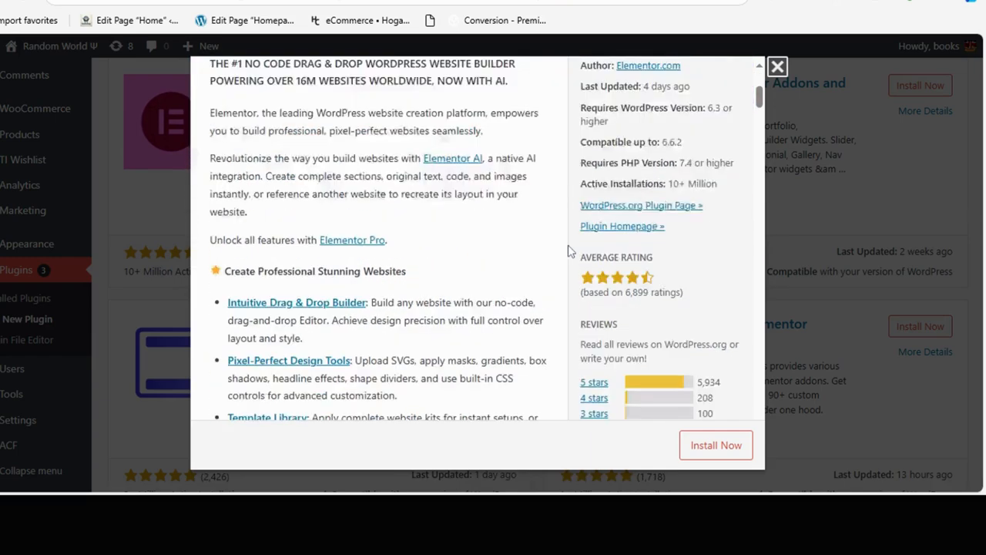
scroll("down", 3)
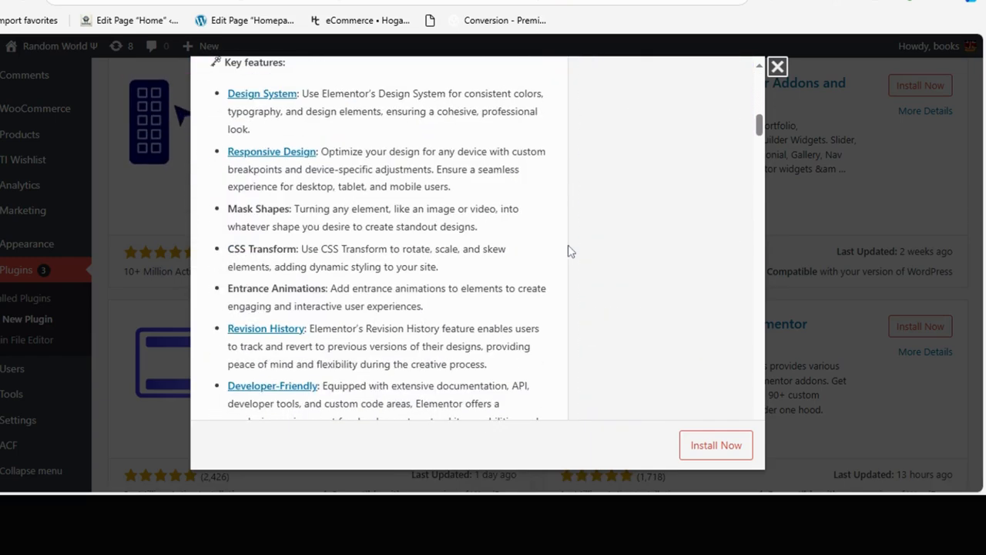
left_click(777, 66)
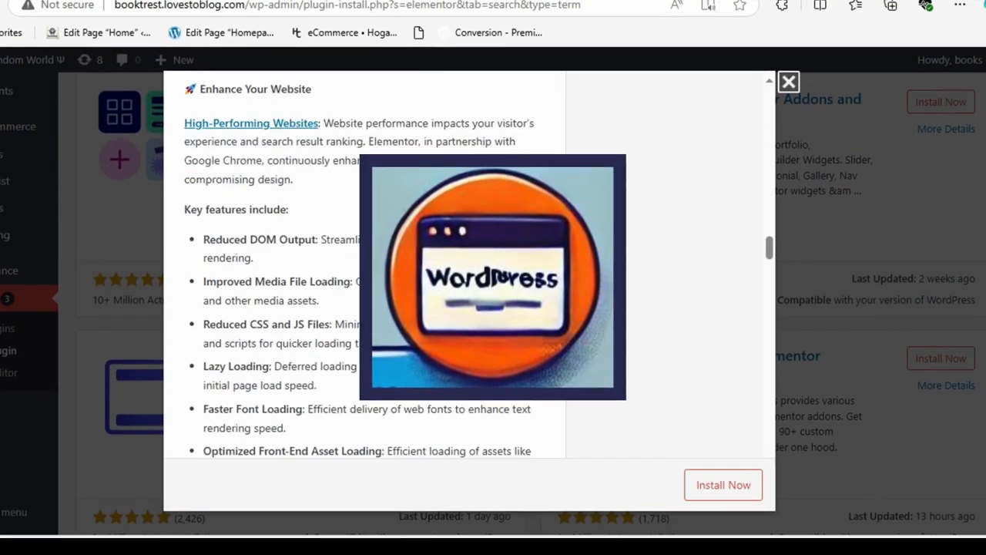
scroll("down", 3)
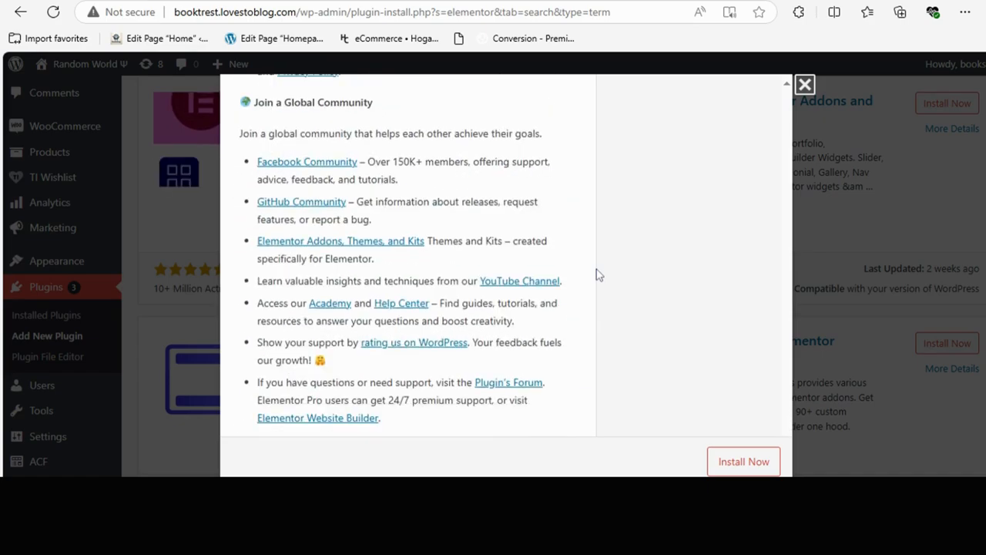
scroll("down", 3)
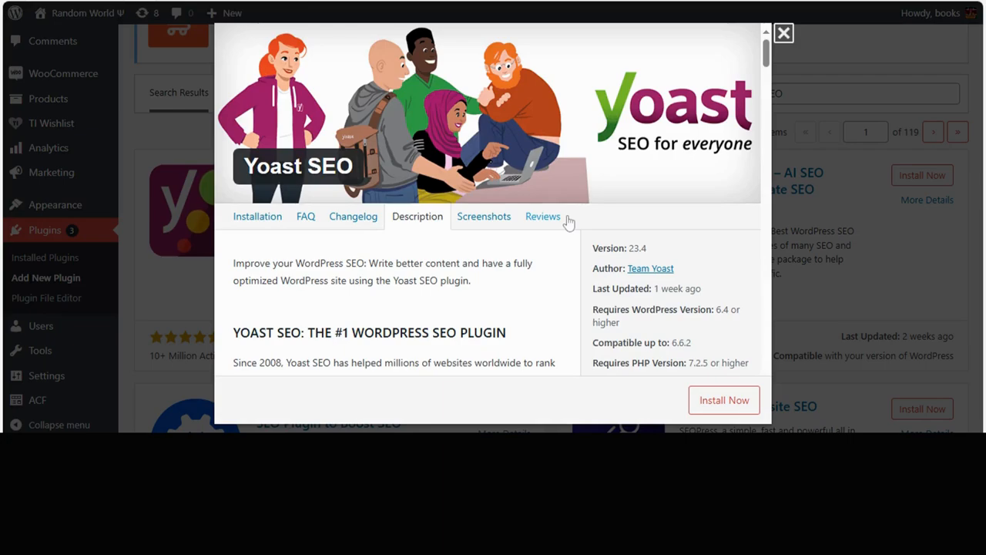
View the Yoast SEO details description with its version and compatibility sidebar.
scroll("down", 3)
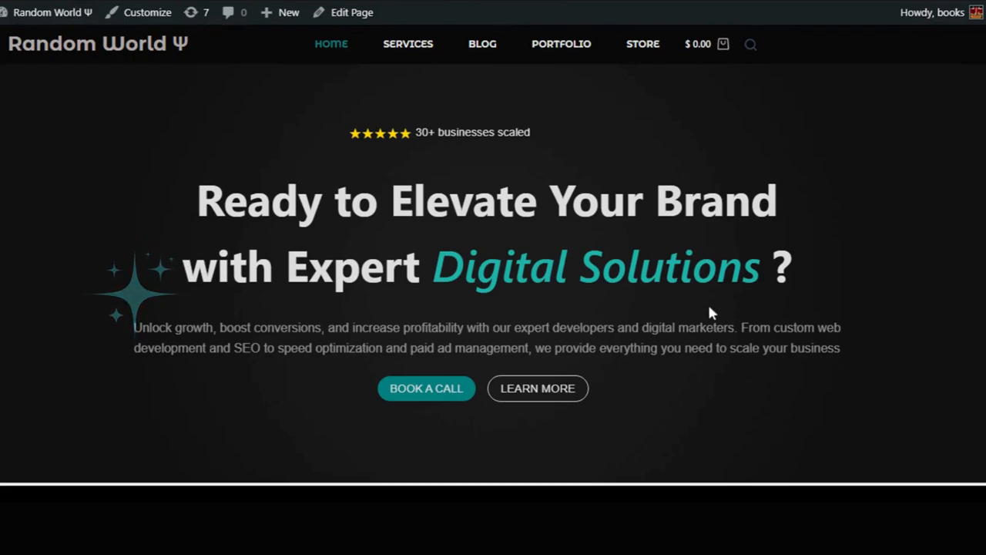
Scroll the Random World homepage past Our Core Expertise and testimonials to How Can We Help You.
scroll("down", 3)
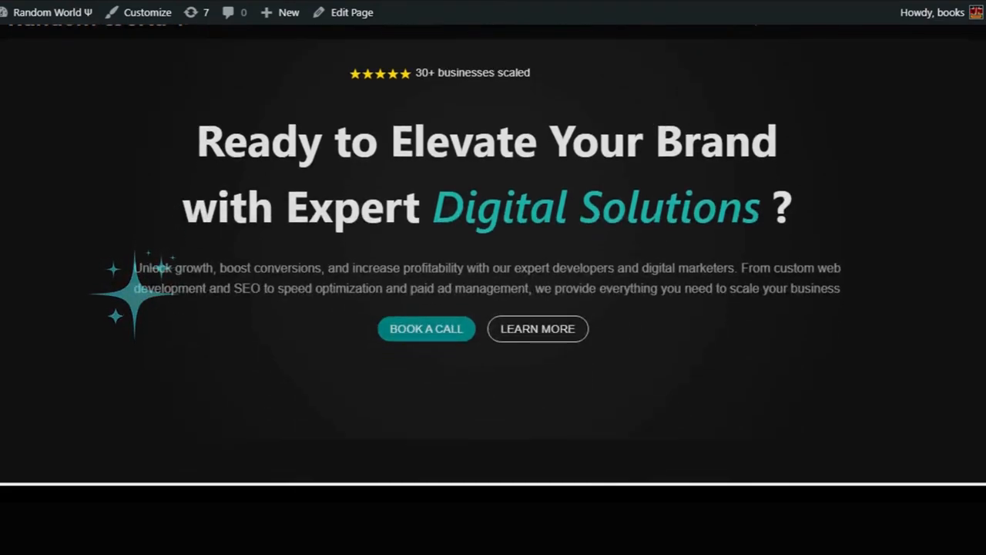
scroll("down", 3)
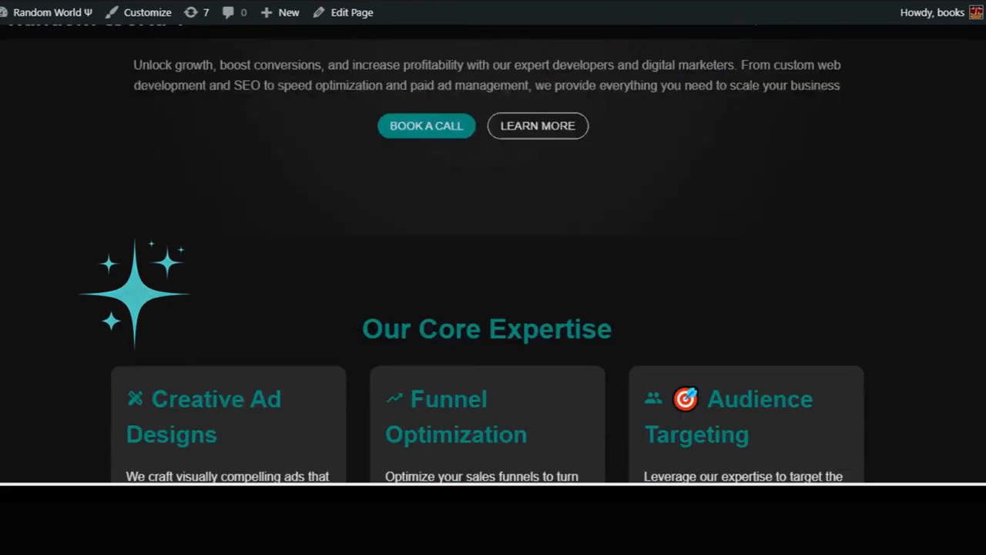
scroll("down", 3)
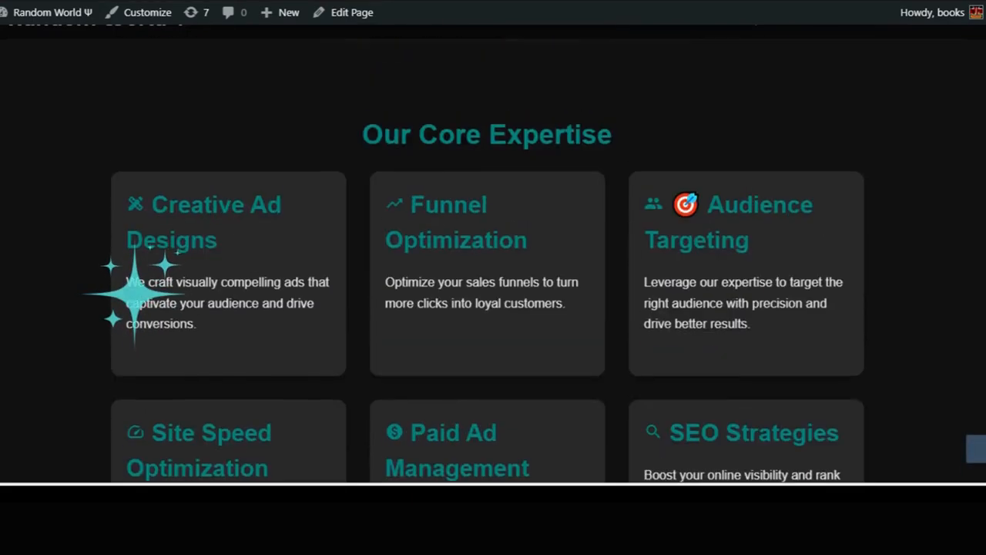
scroll("down", 3)
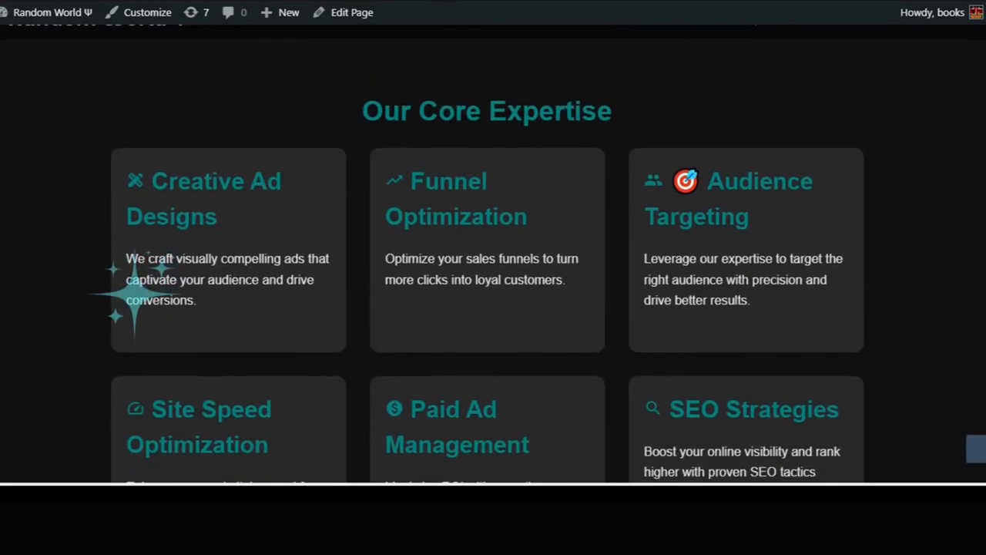
scroll("down", 3)
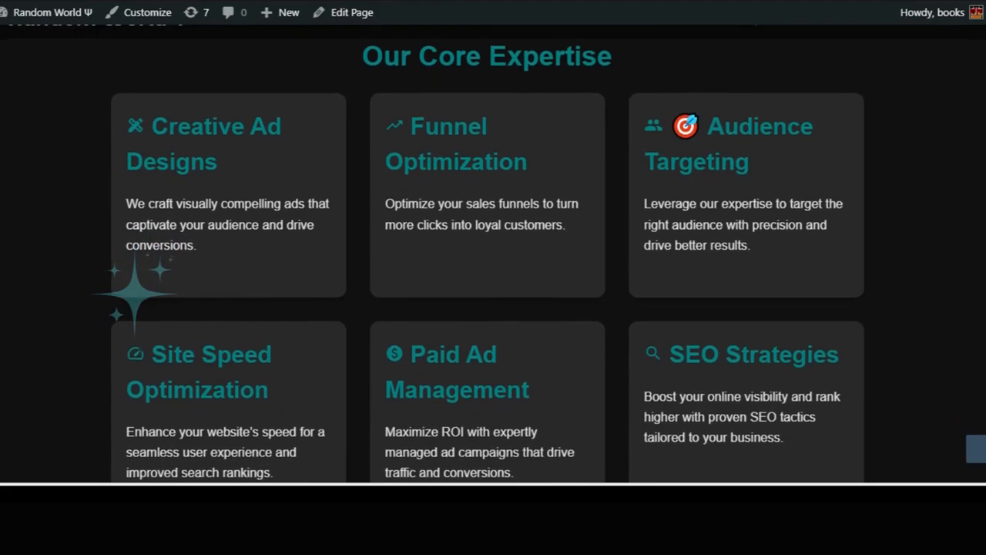
scroll("down", 3)
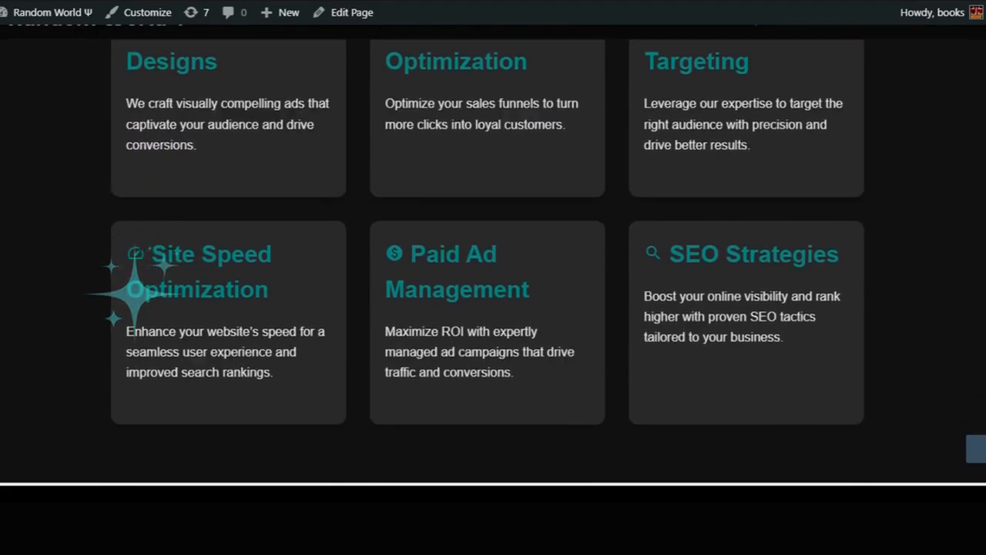
scroll("down", 3)
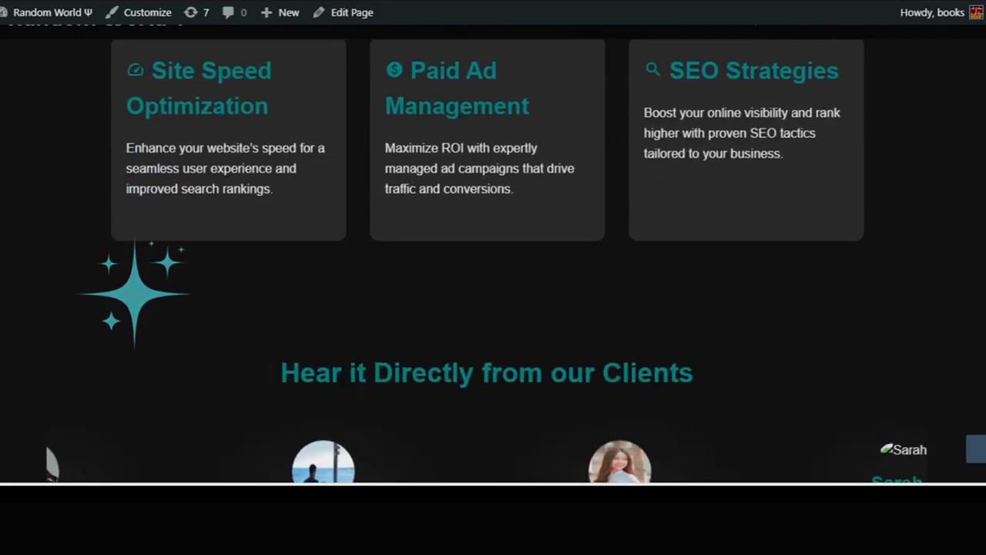
scroll("down", 3)
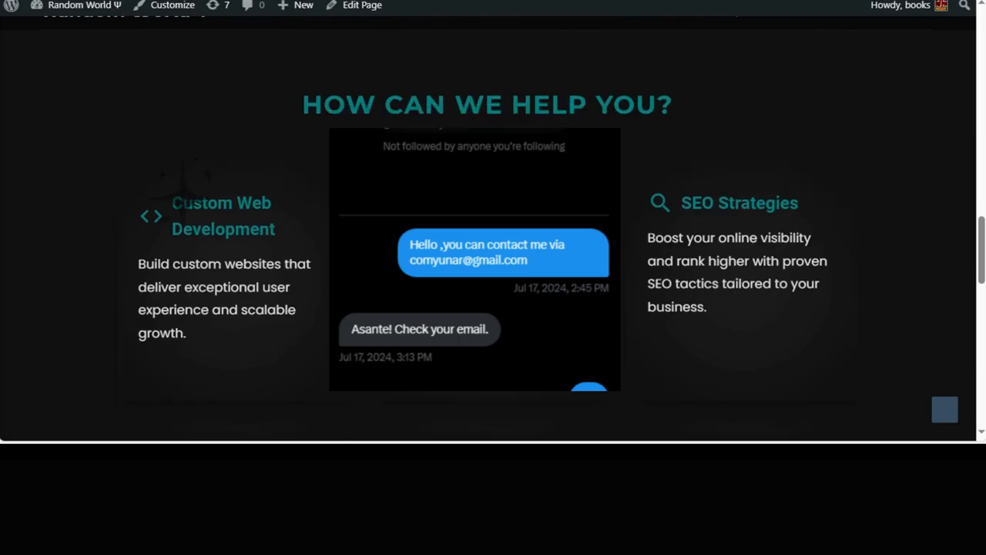
scroll("down", 3)
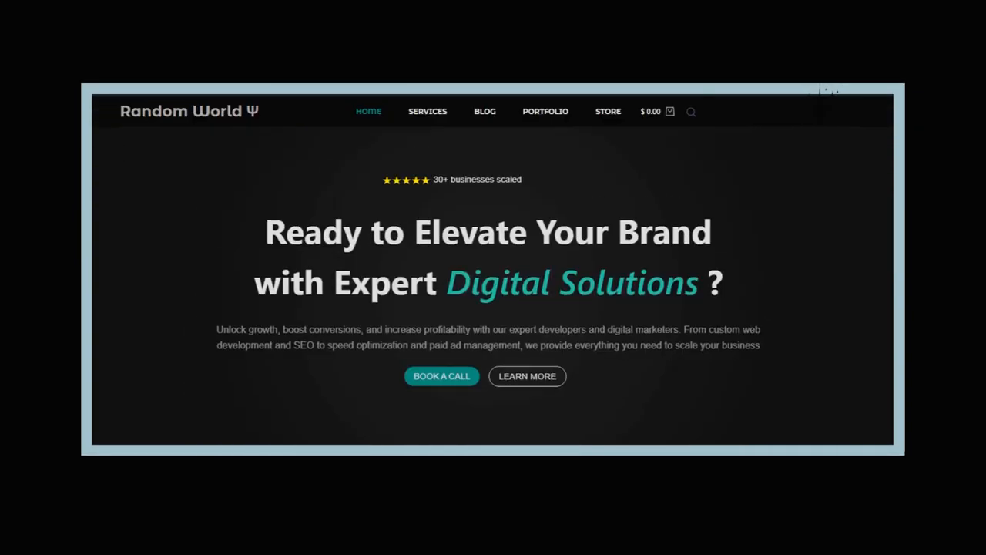
mouse_move(653, 111)
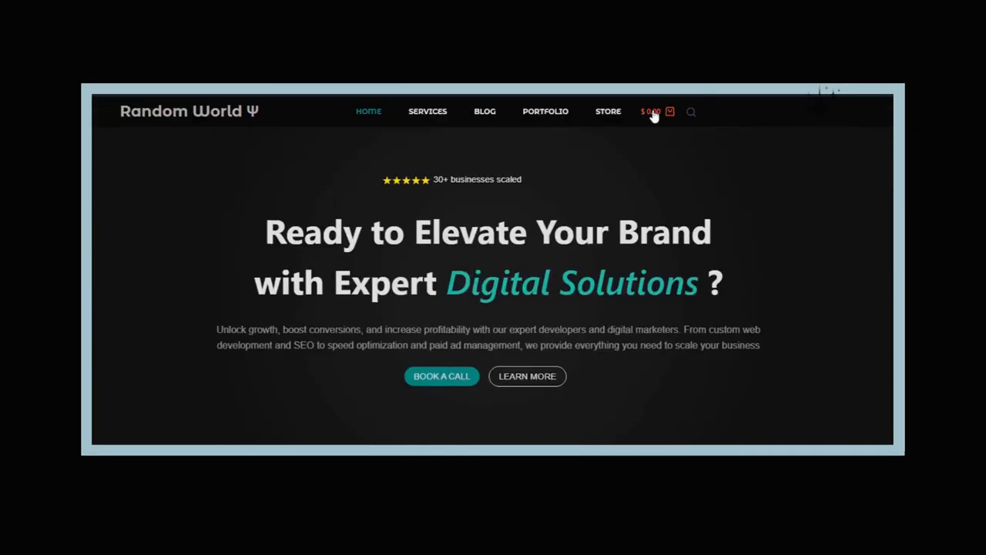
mouse_move(707, 210)
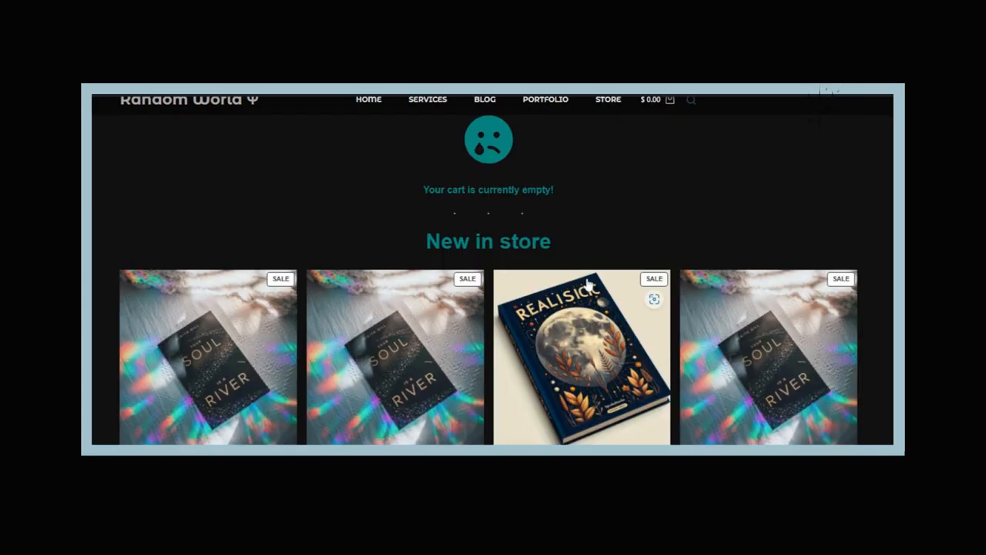
Scroll the empty cart page down through the New in store book listings.
scroll("down", 3)
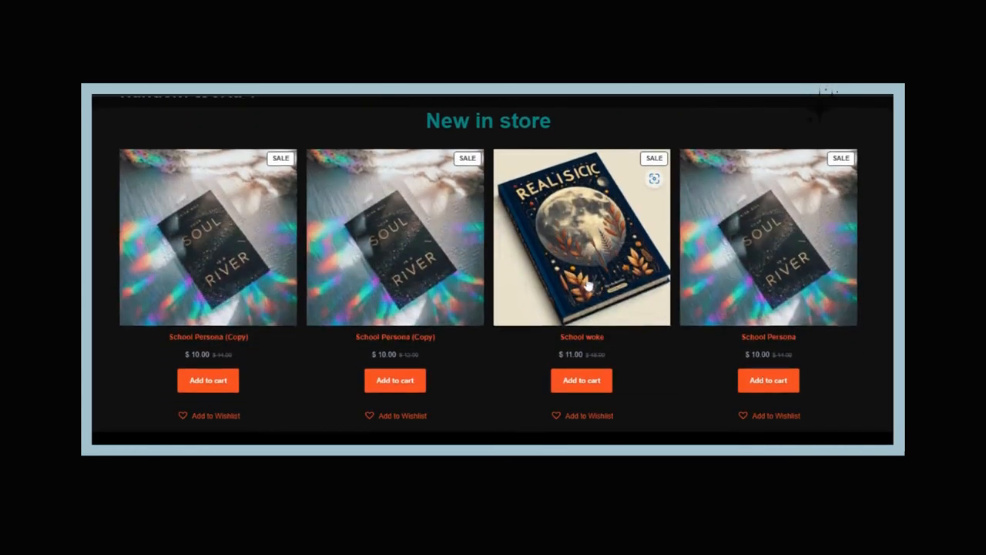
scroll("down", 3)
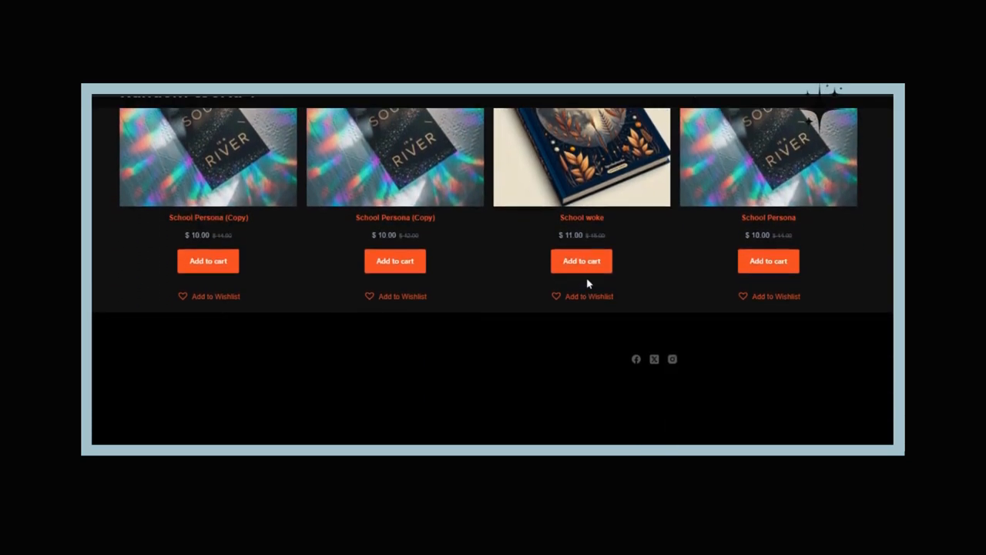
scroll("down", 3)
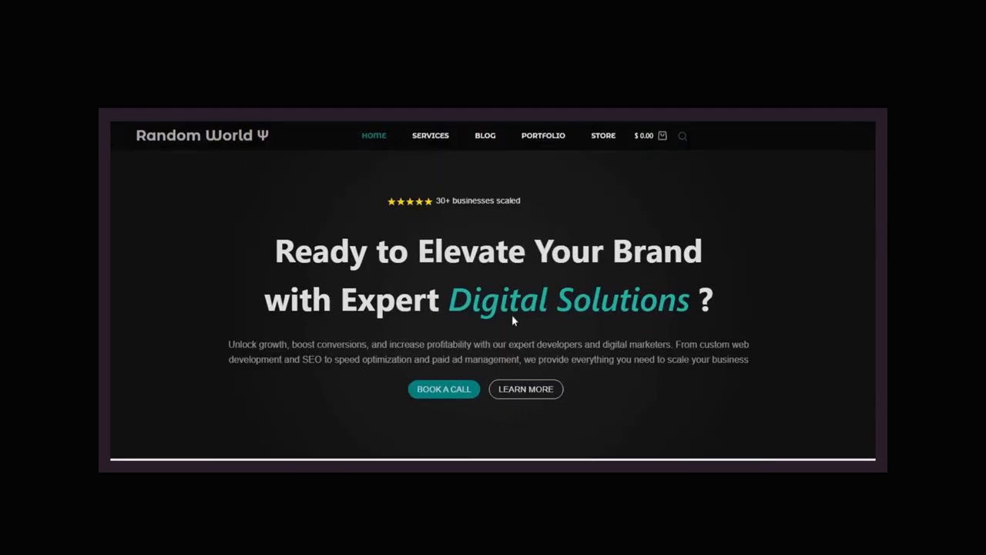
Scroll the homepage through Our Core Expertise and the services sections to the footer.
scroll("down", 3)
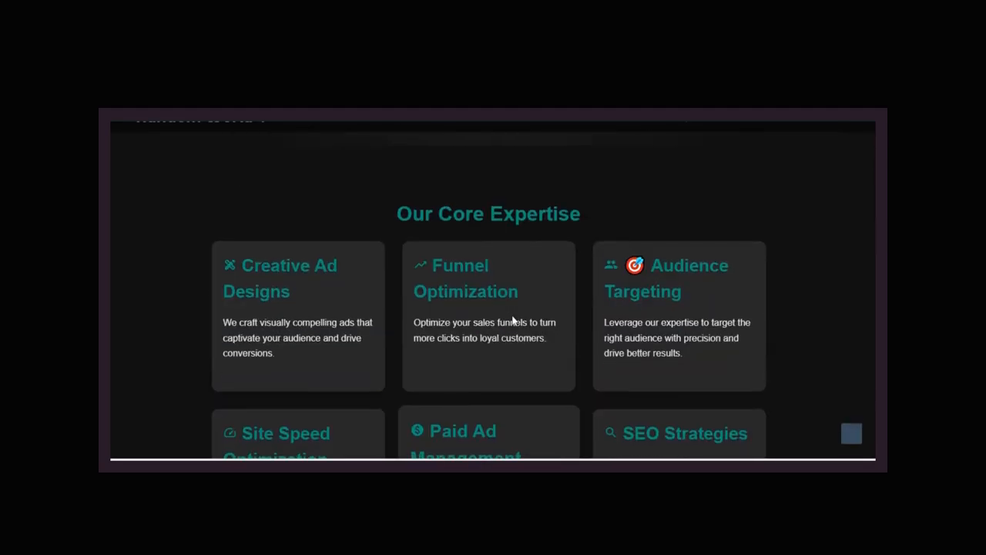
scroll("down", 3)
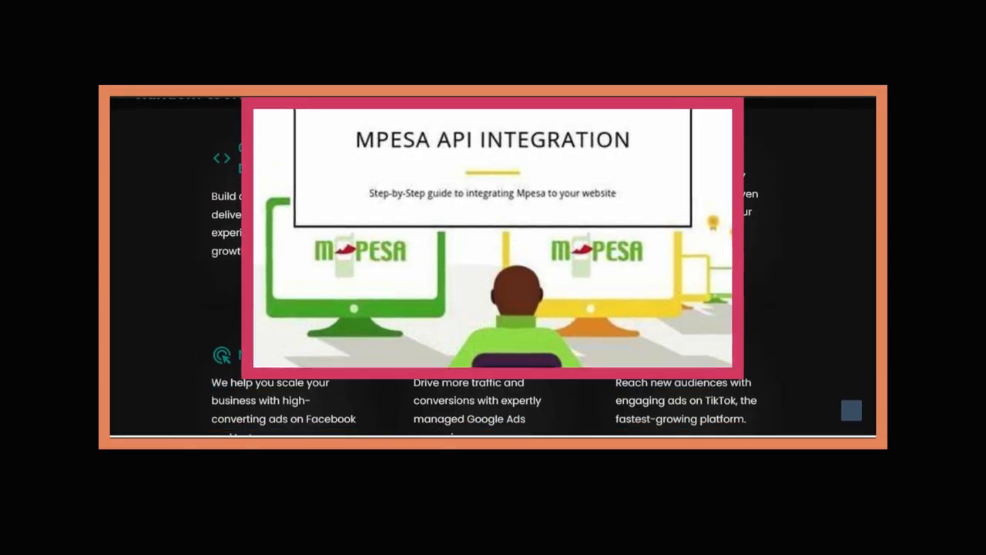
scroll("down", 3)
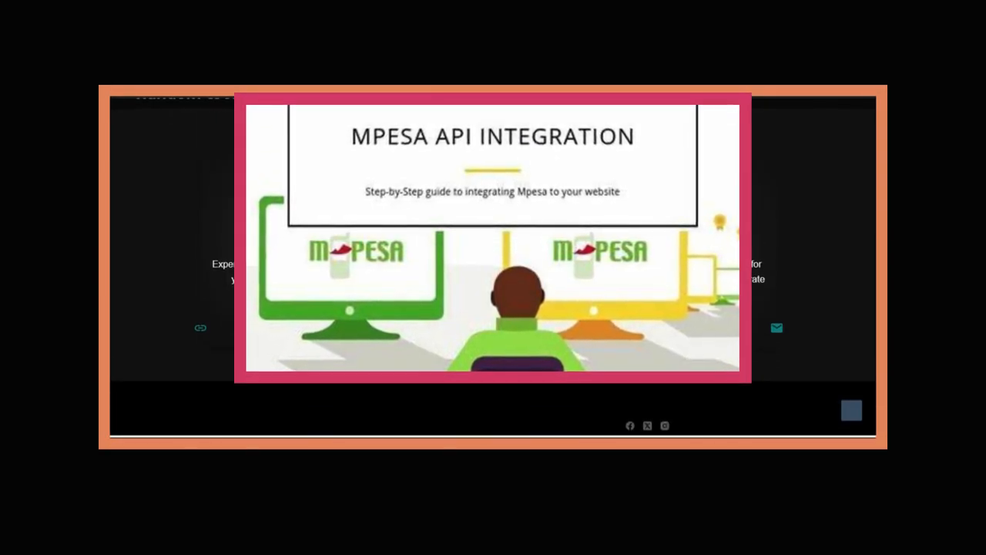